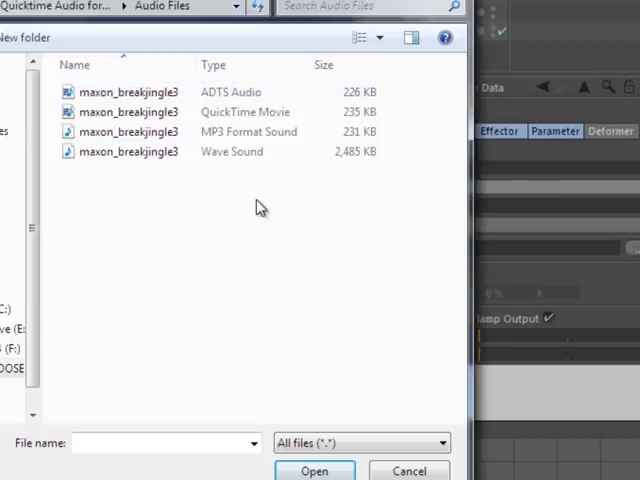
mouse_move(240, 200)
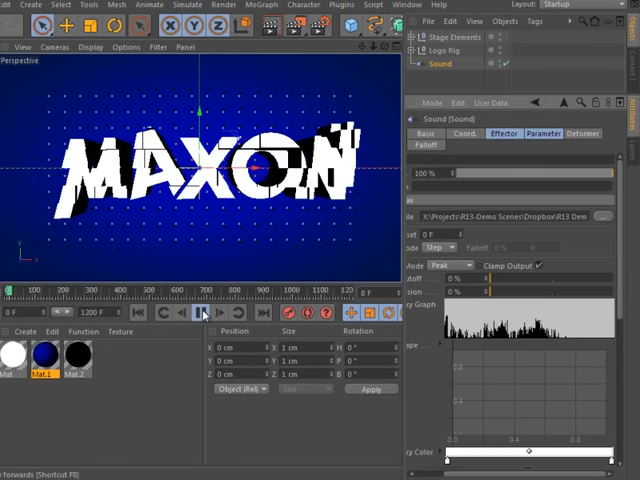
Play the animation forward so the MAXON logo reacts to the loaded audio
click(200, 312)
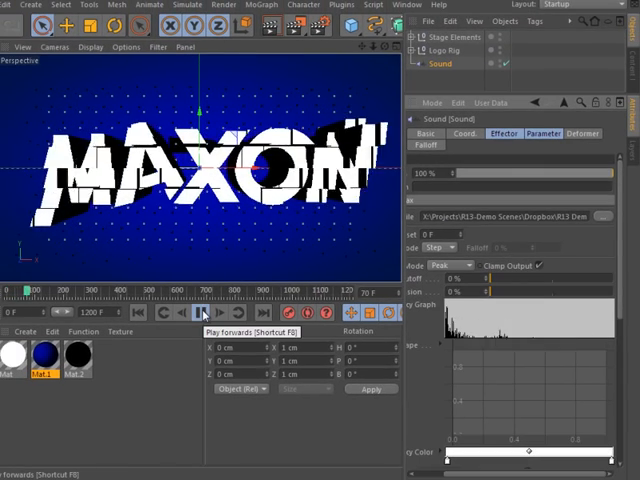
click(200, 312)
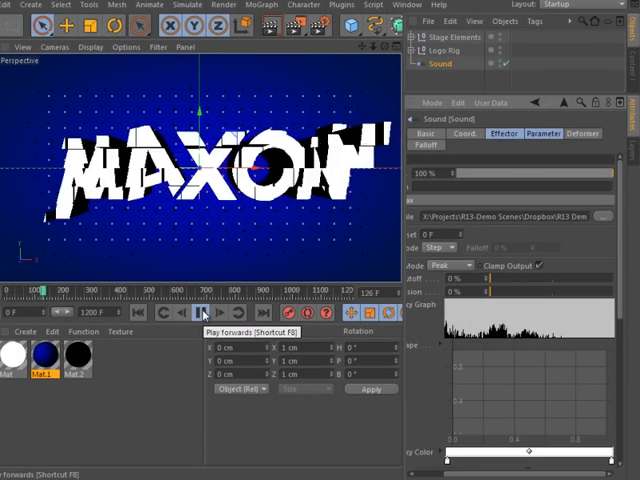
click(276, 236)
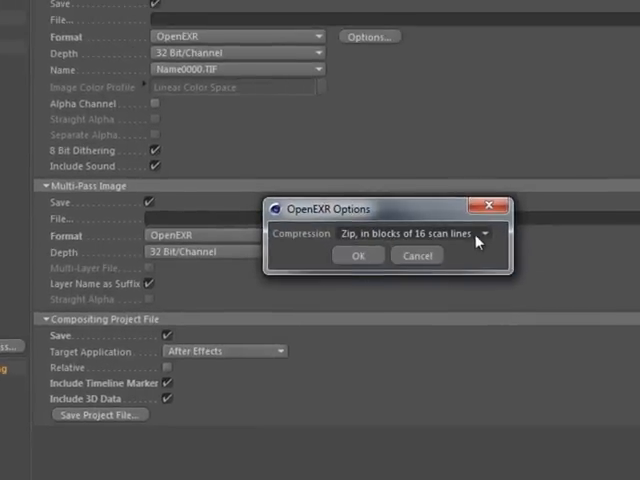
Choose Zip compression from the OpenEXR compression methods in Render Settings
click(488, 232)
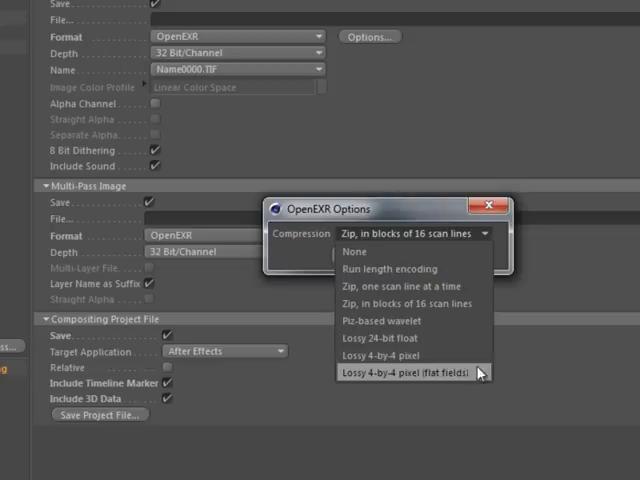
click(400, 372)
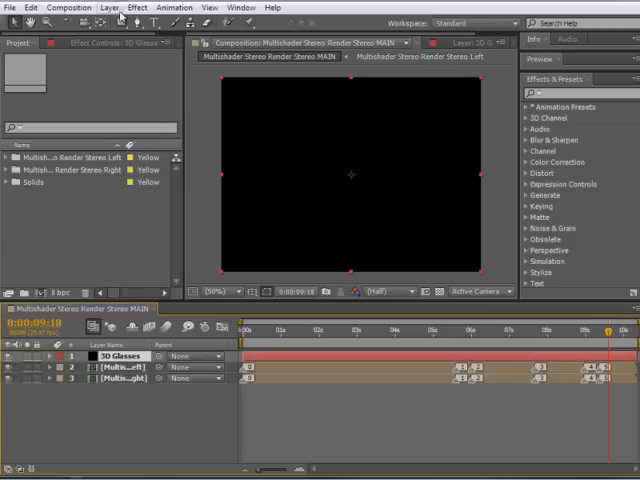
Select the 3D Glasses layer and review its stereo effect settings in Effect Controls
click(136, 8)
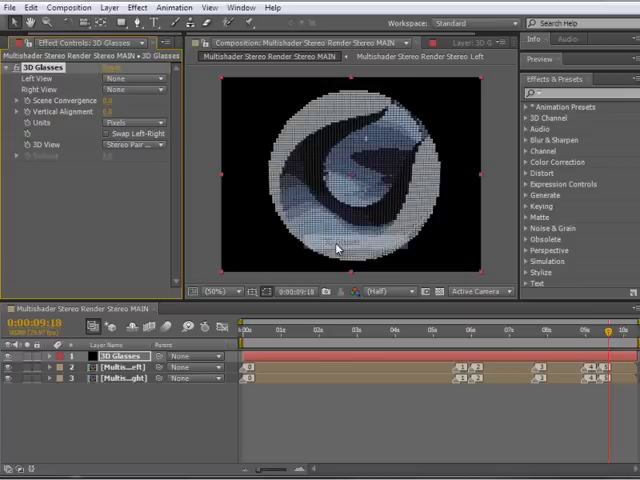
click(136, 78)
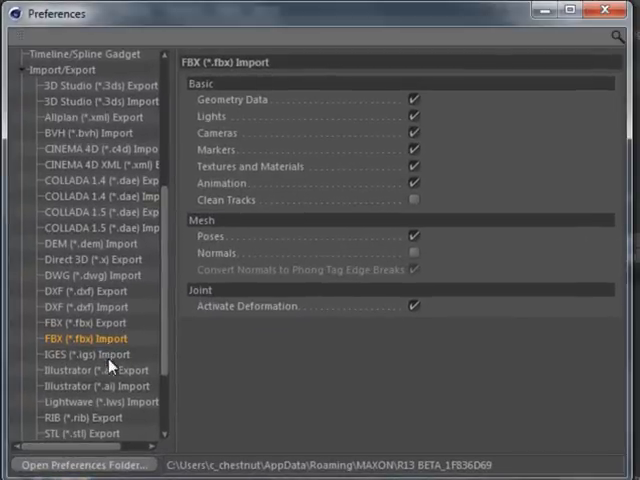
Switch from the FBX import preferences to the FBX export preferences
click(78, 324)
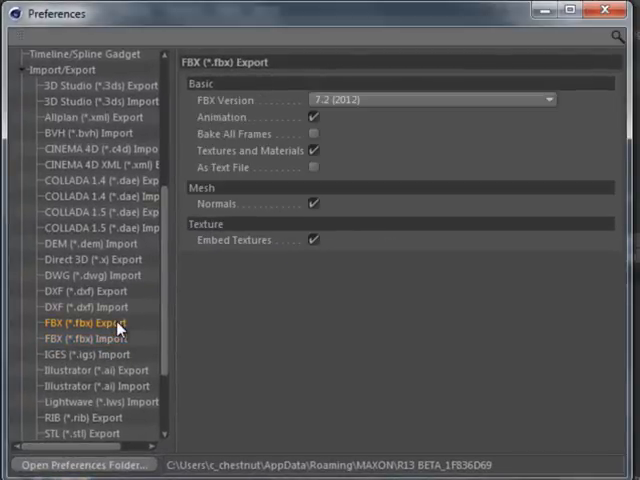
click(88, 338)
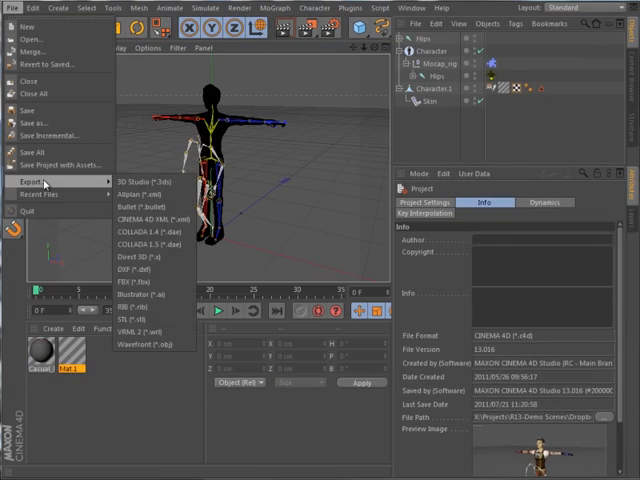
Export the rigged character as FBX, confirm the file, and check the FBX export options
click(156, 218)
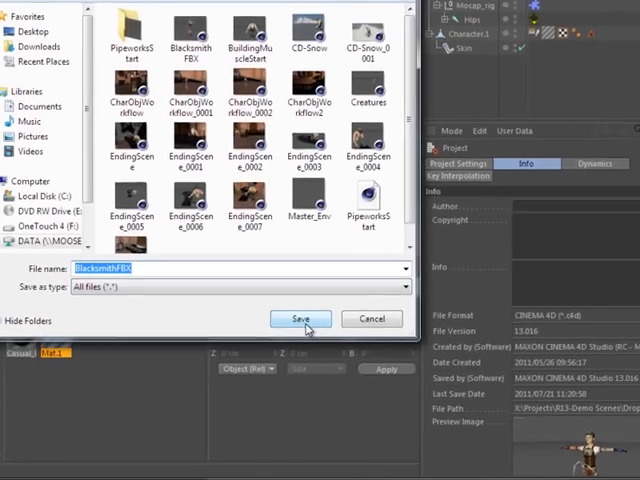
click(300, 318)
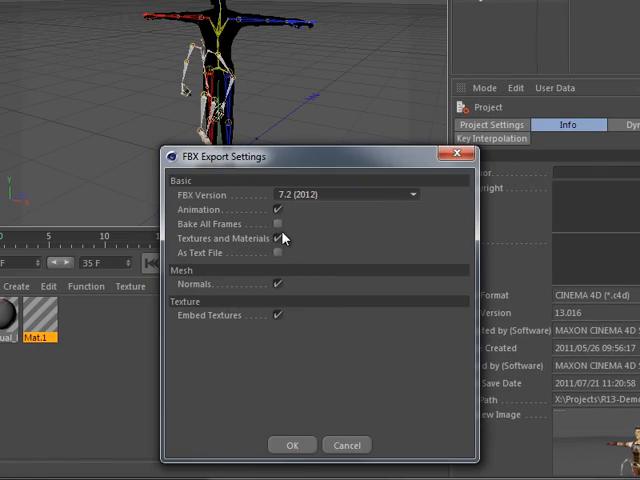
click(344, 194)
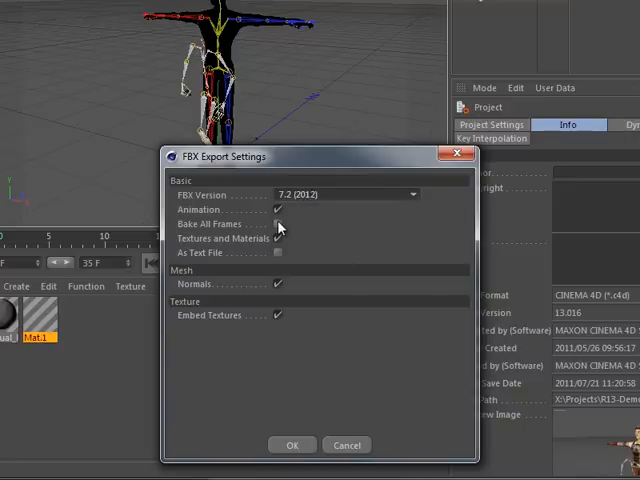
click(278, 224)
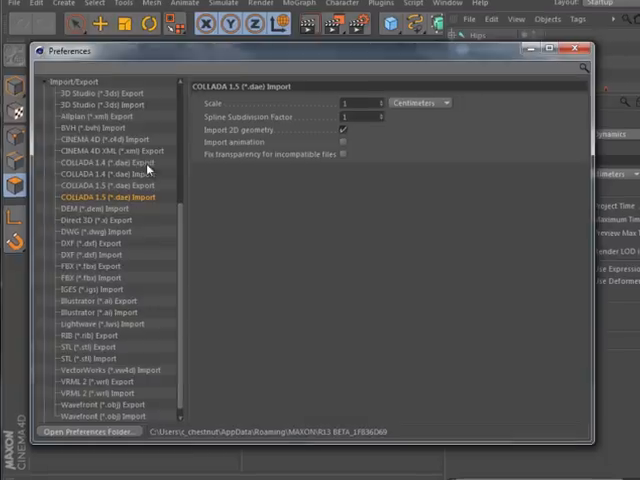
Review the COLLADA 1.5 import preferences, then the COLLADA 1.4 import preferences
click(100, 160)
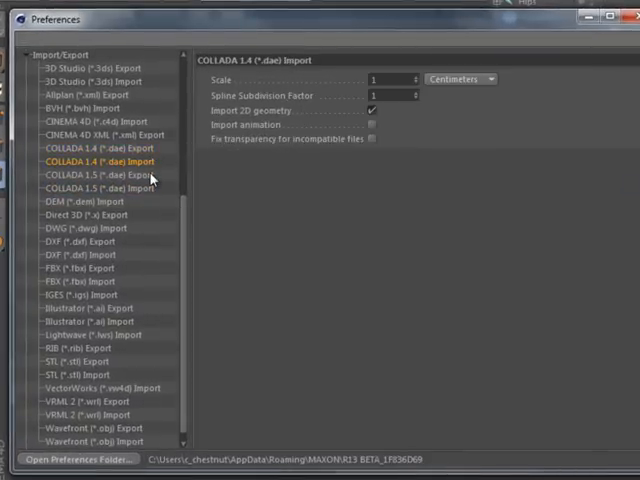
click(96, 176)
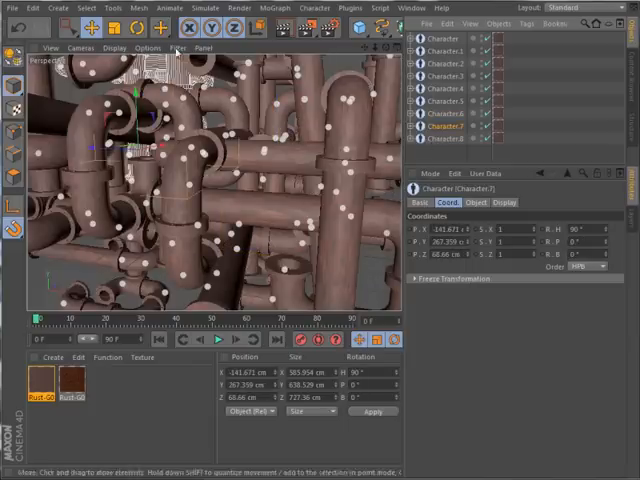
Show the File menu commands for the interlocking pipes scene
click(12, 8)
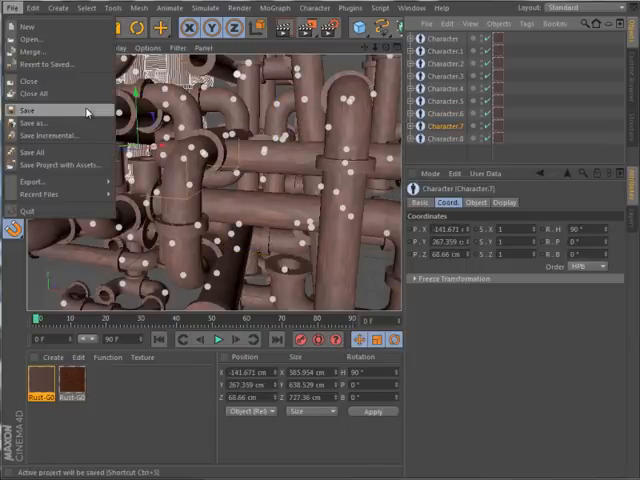